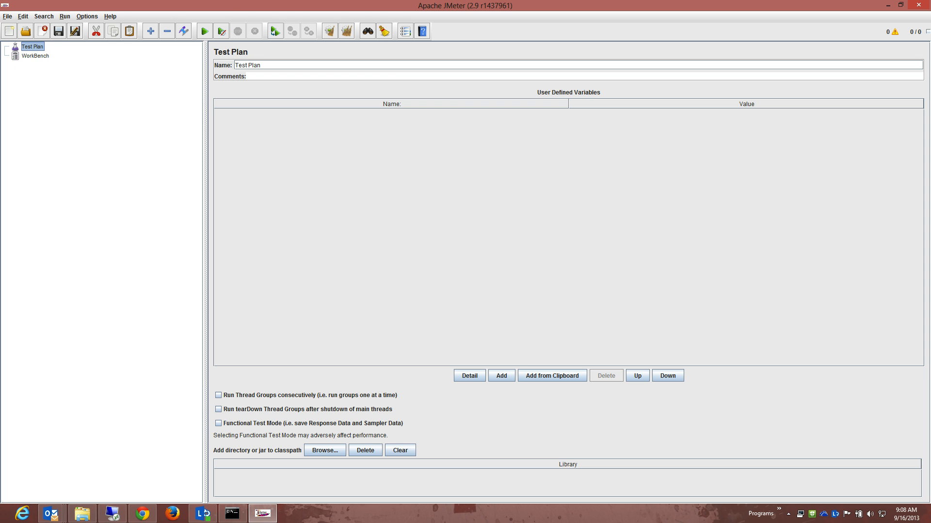
Step: Add an HTTP Authorization Manager under the Test Plan, then remove it with confirmation
right_click(32, 46)
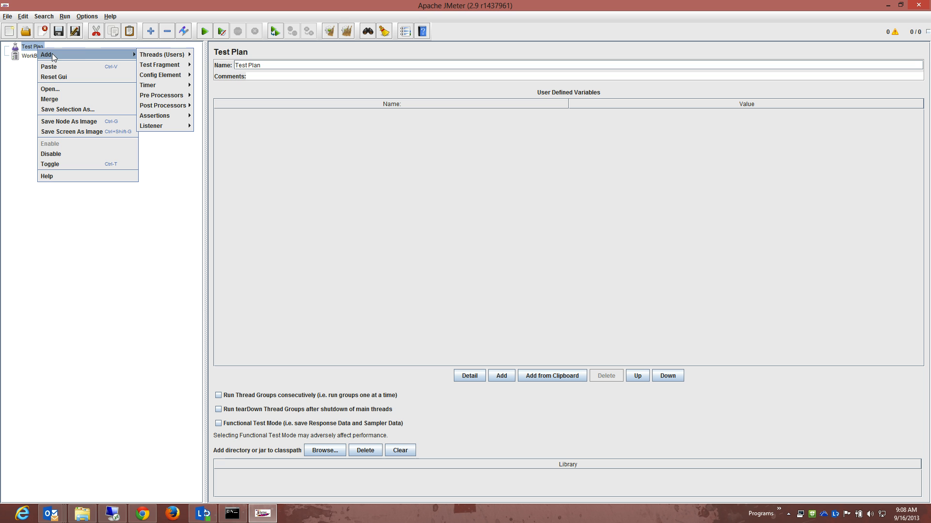
mouse_move(164, 54)
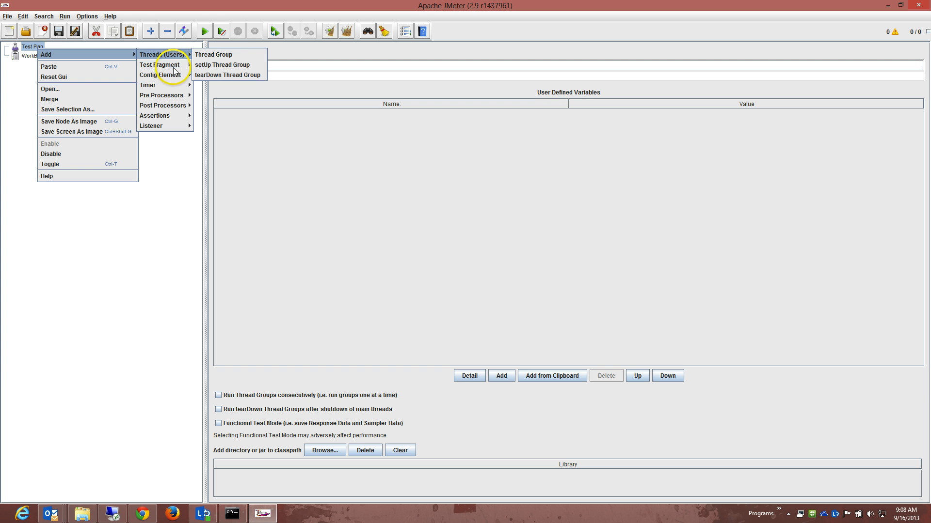
mouse_move(160, 75)
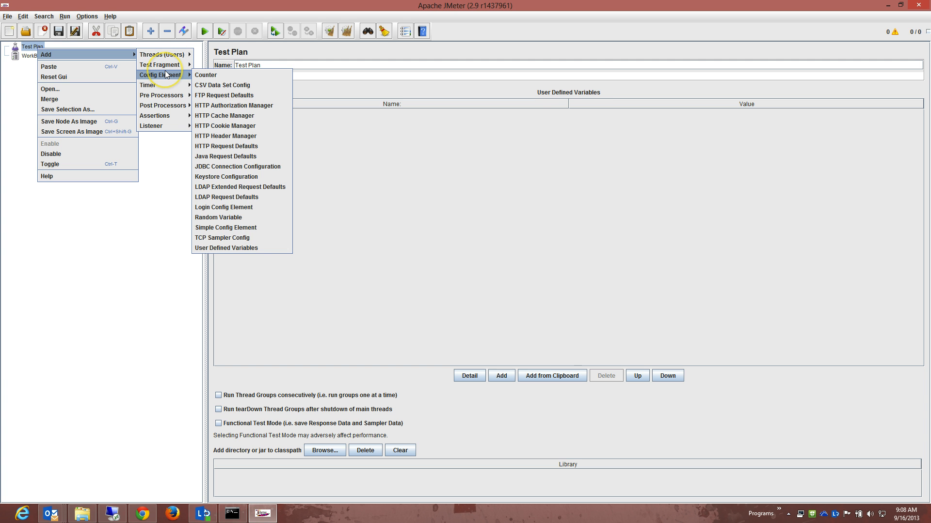
mouse_move(165, 87)
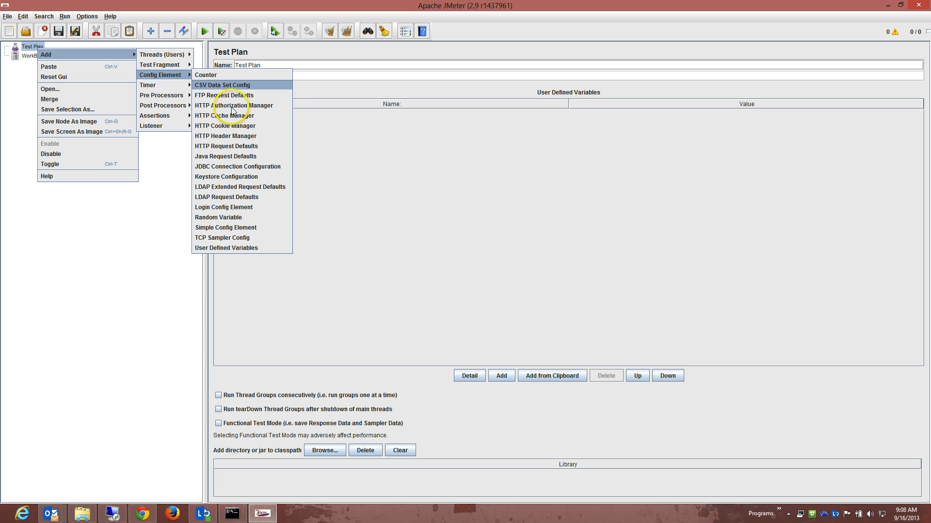
mouse_move(239, 139)
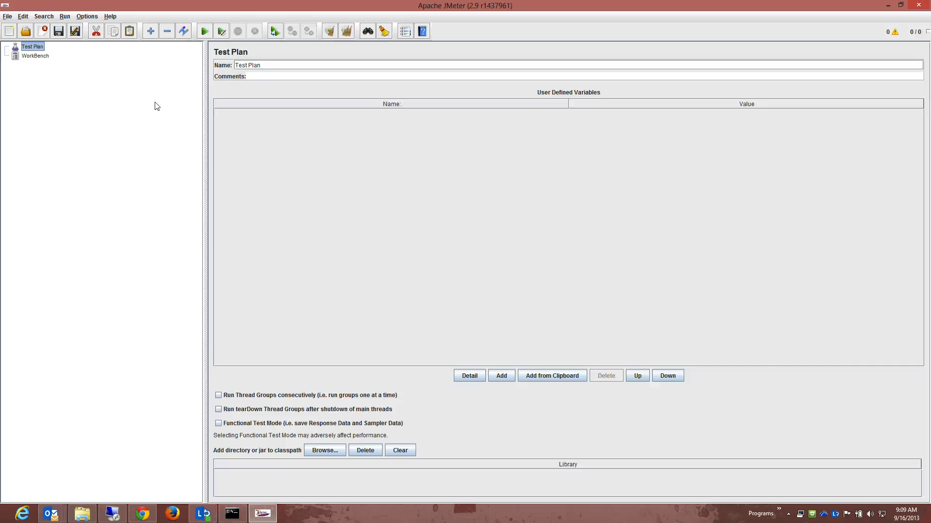
right_click(32, 46)
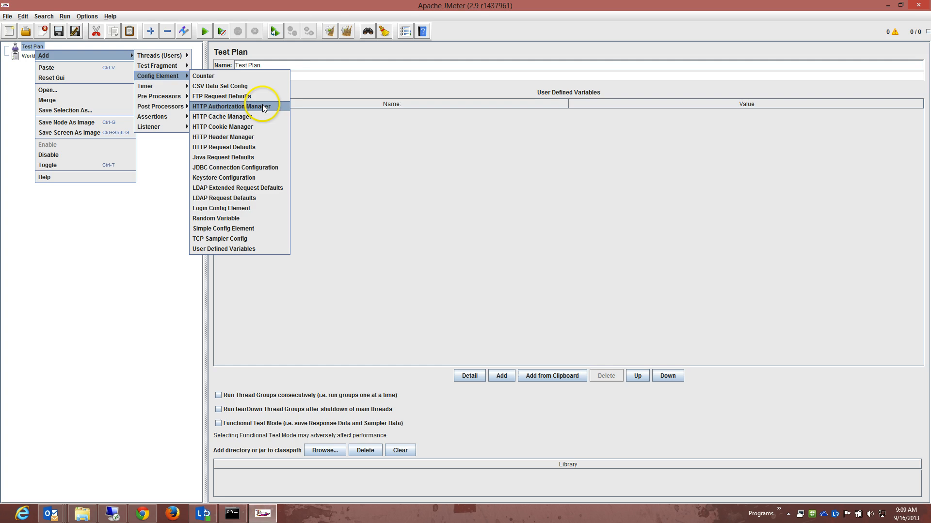
left_click(234, 106)
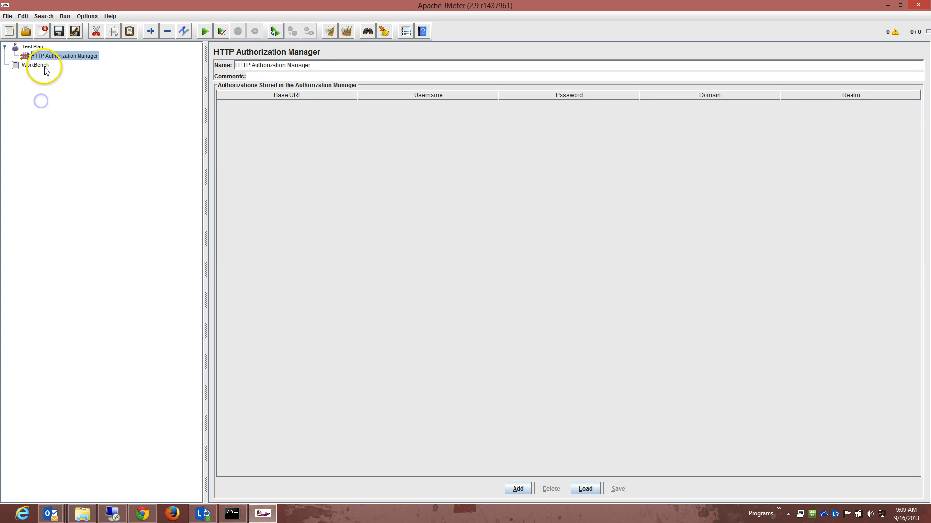
right_click(51, 60)
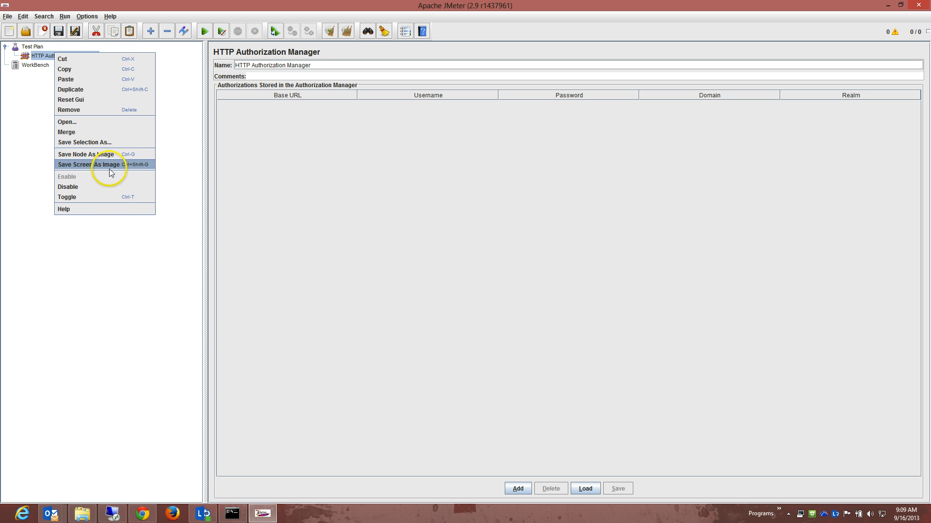
mouse_move(112, 187)
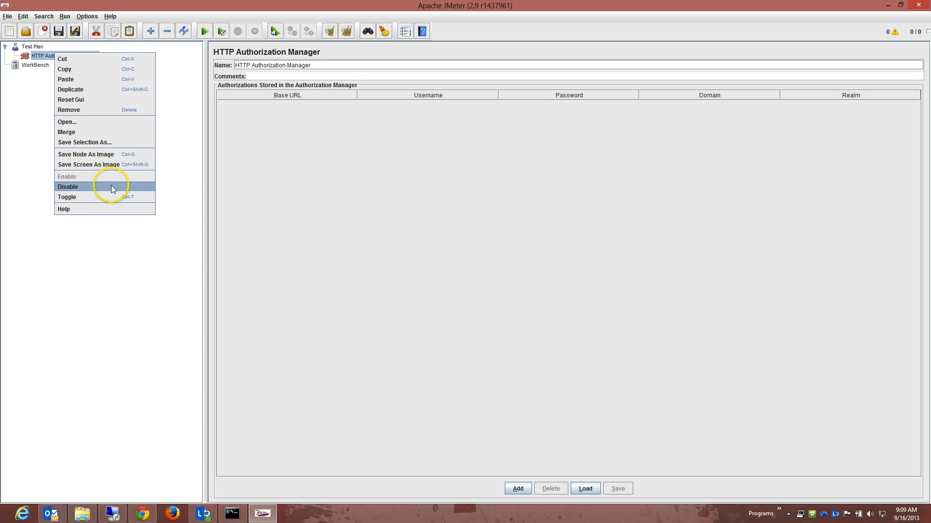
left_click(67, 110)
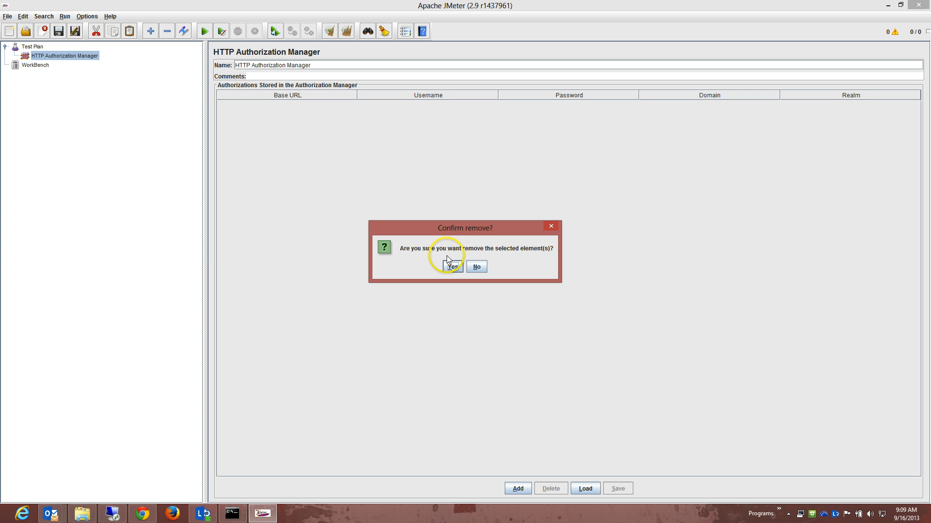
left_click(453, 267)
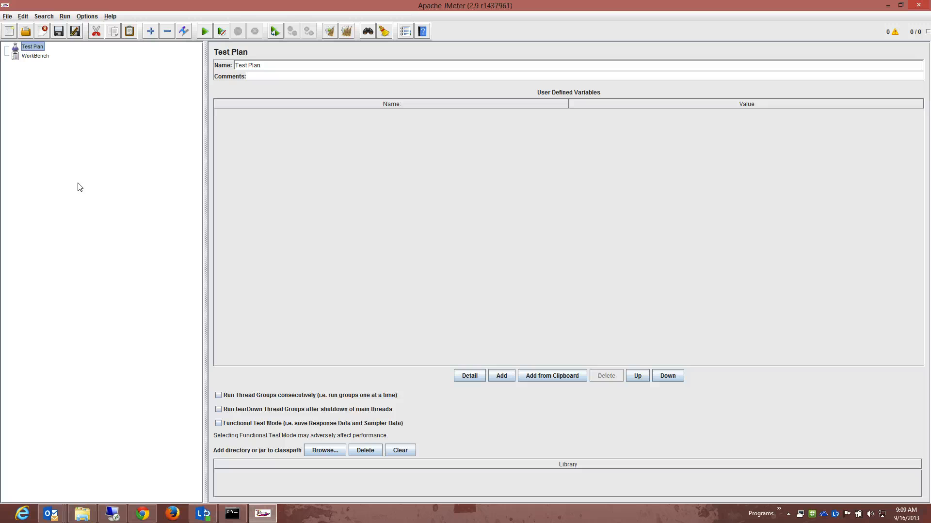
Step: Cancel the Open file dialog from the Test Plan menu and select WorkBench
left_click(32, 46)
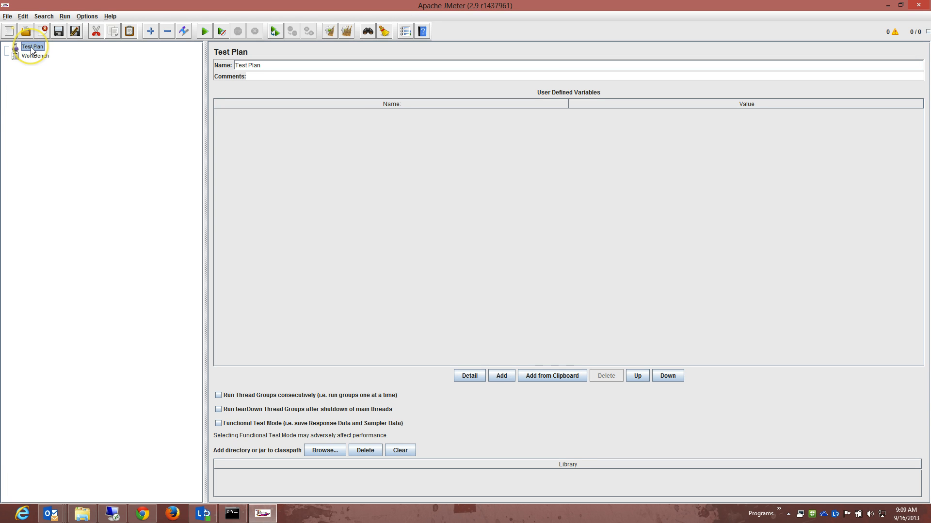
right_click(32, 47)
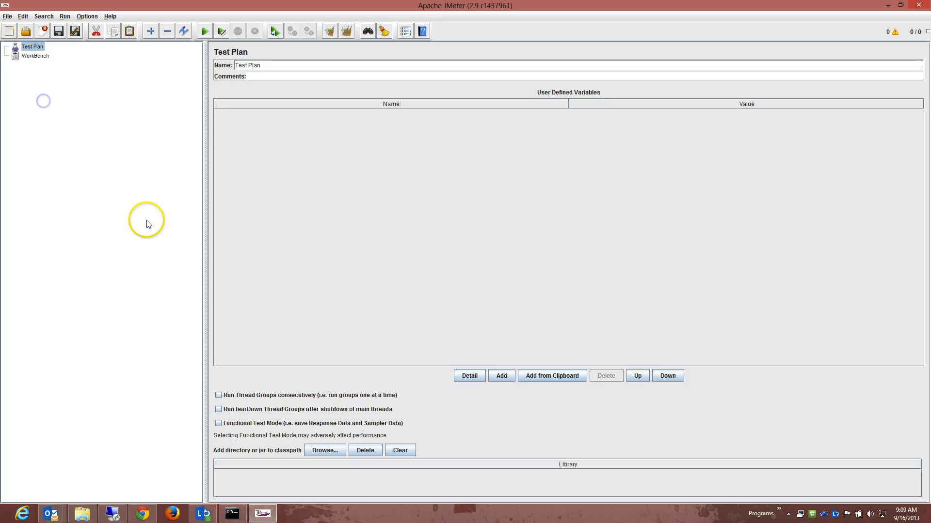
left_click(26, 31)
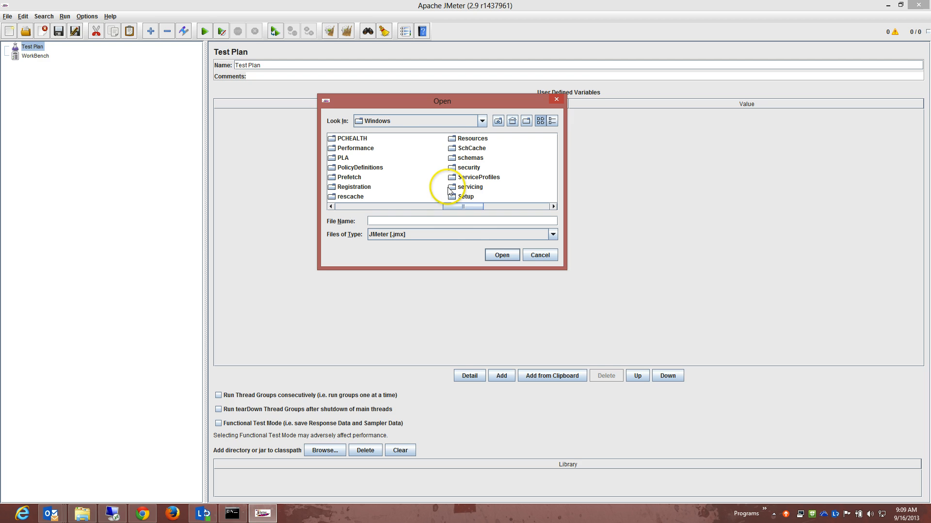
left_click(540, 255)
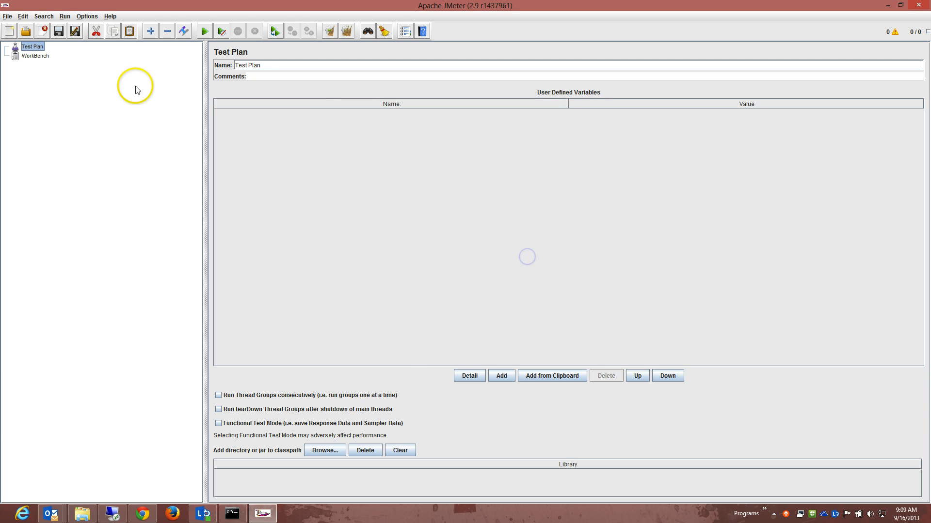
right_click(34, 55)
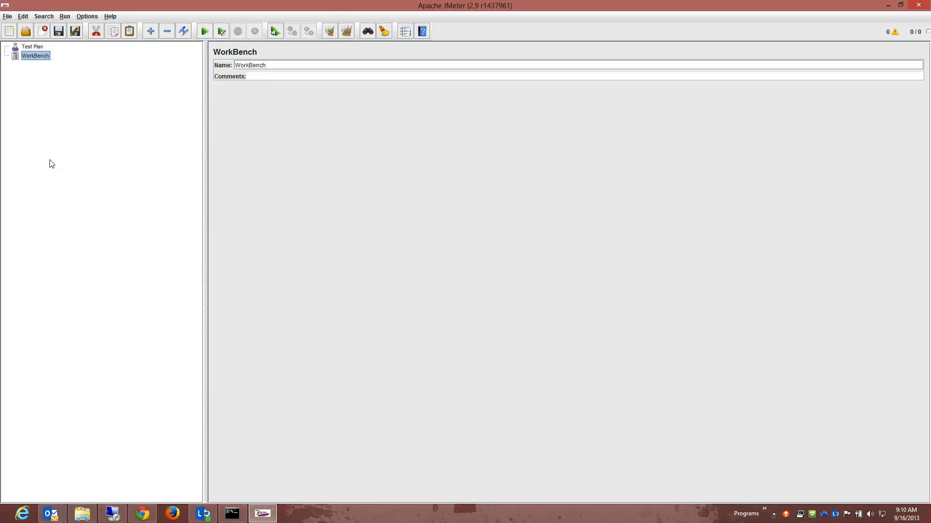
right_click(29, 47)
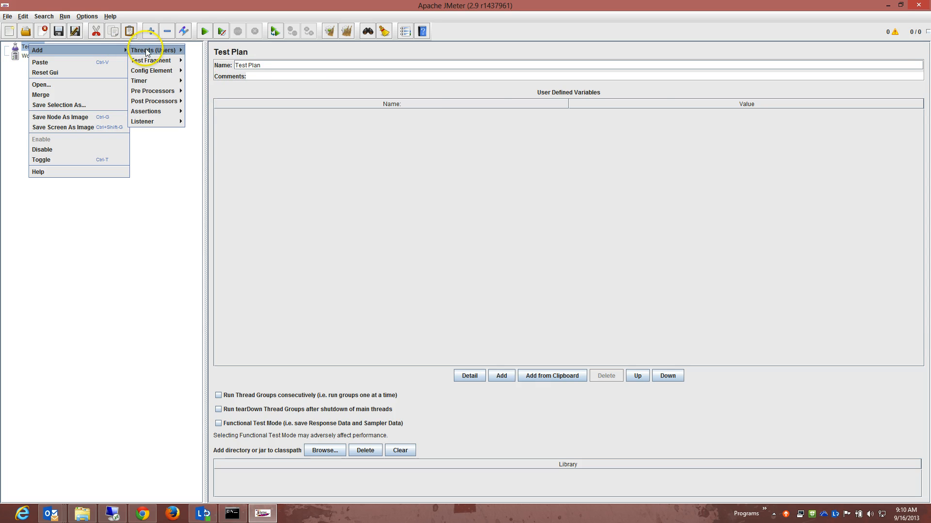
Step: Add a Thread Group, close the Save file browser, and show the Thread Group's default settings
left_click(155, 49)
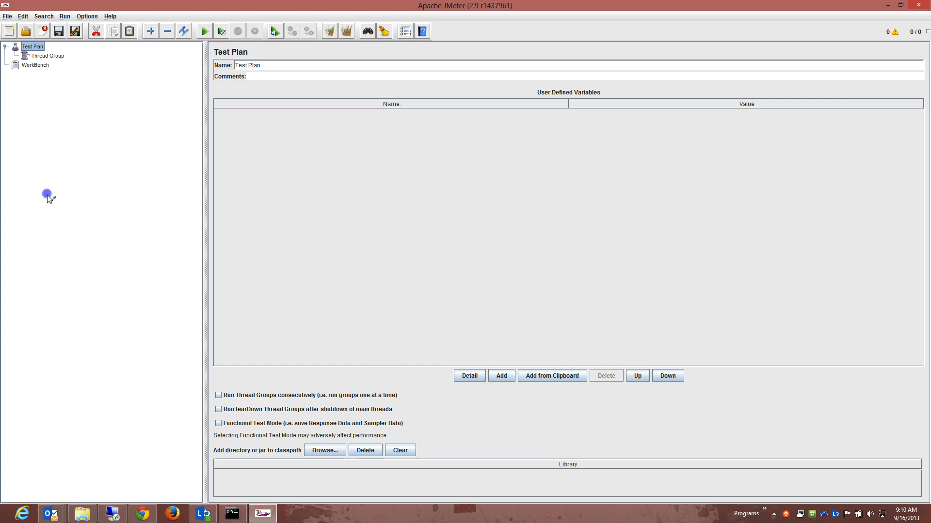
left_click(58, 30)
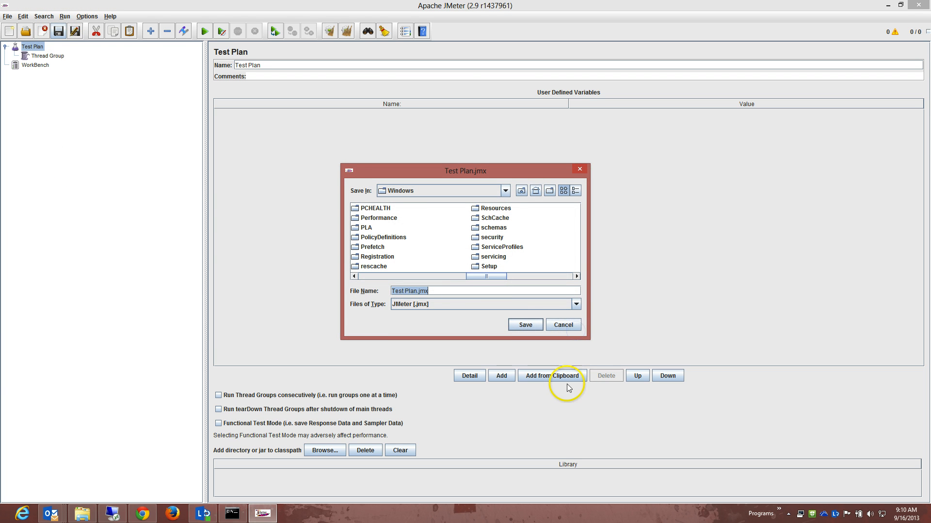
left_click(563, 325)
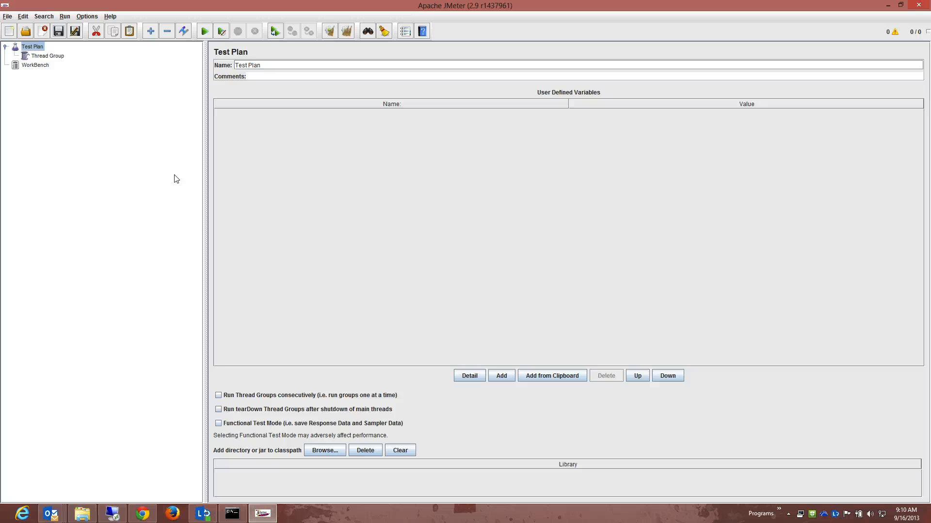
left_click(47, 56)
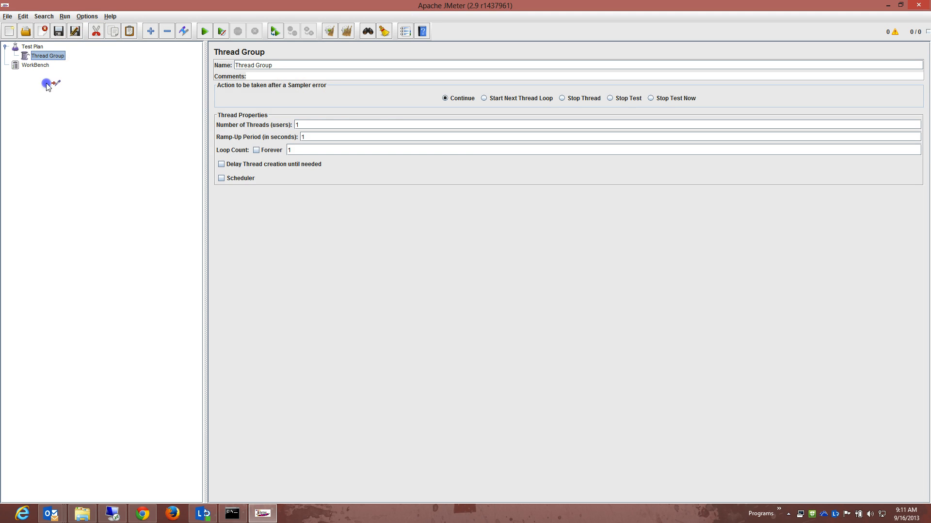
left_click(66, 16)
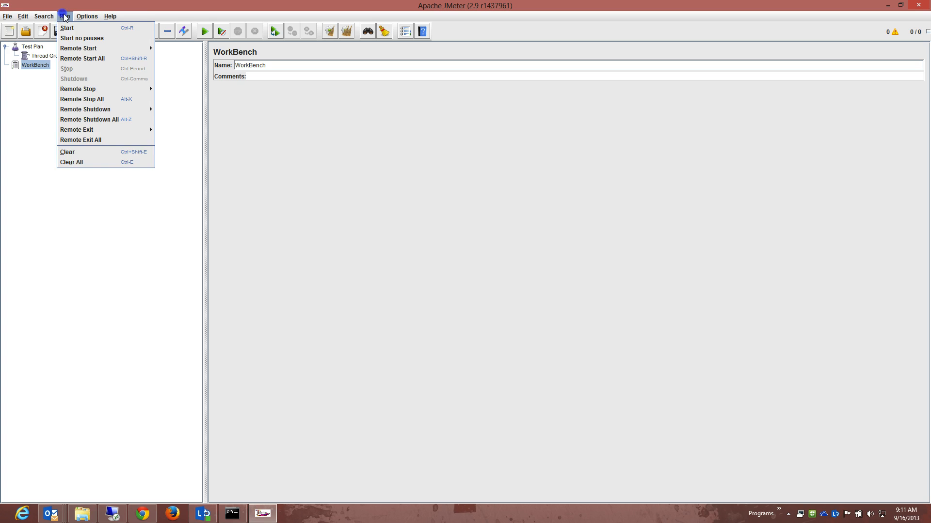
left_click(20, 16)
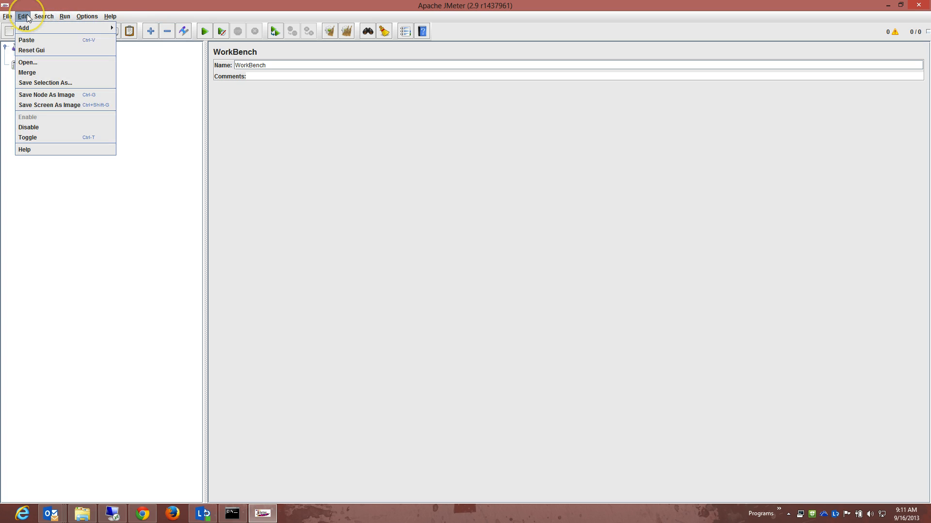
left_click(35, 66)
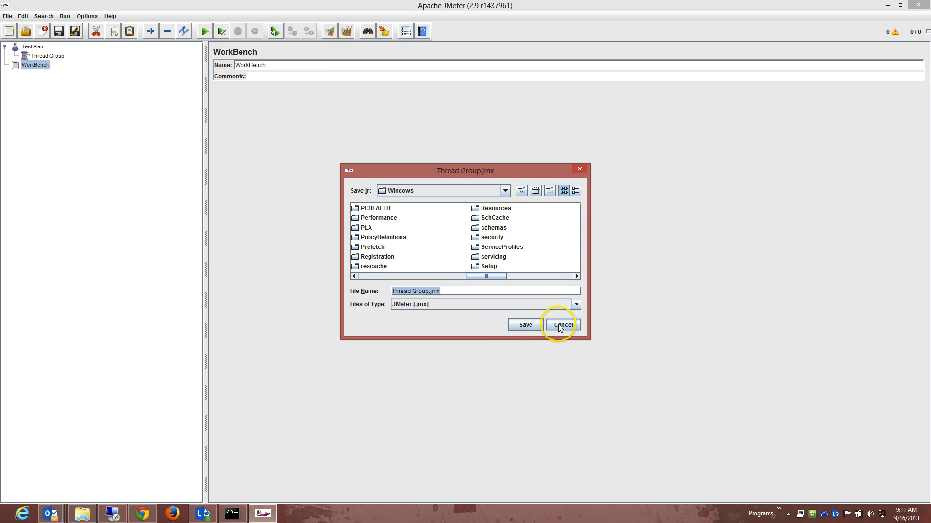
left_click(562, 325)
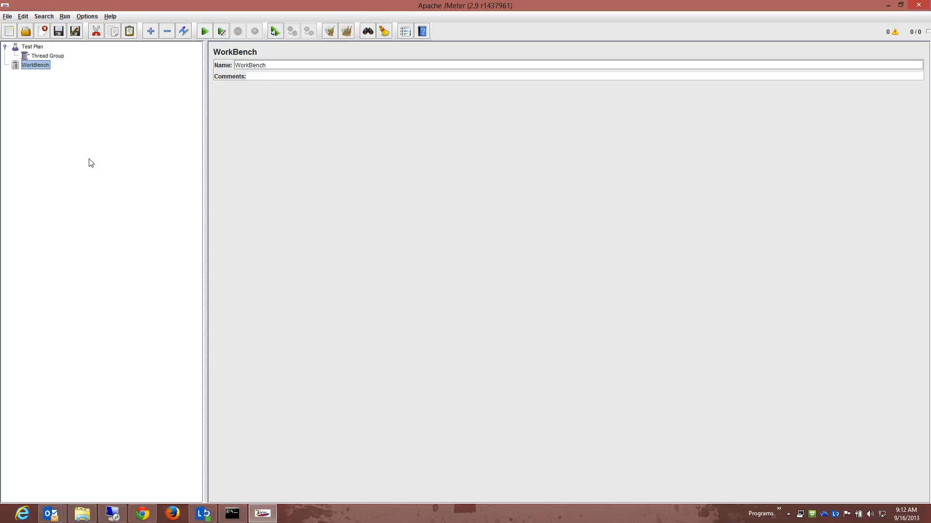
left_click(275, 258)
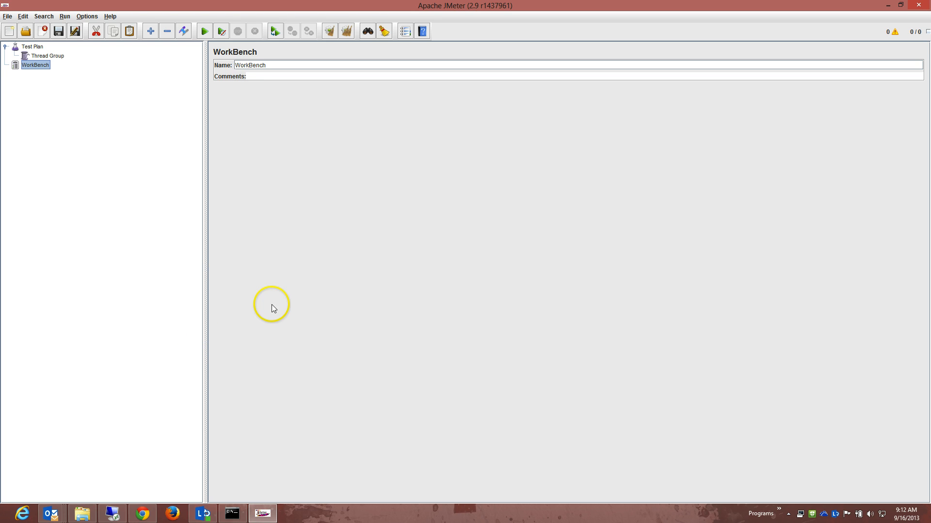
mouse_move(262, 332)
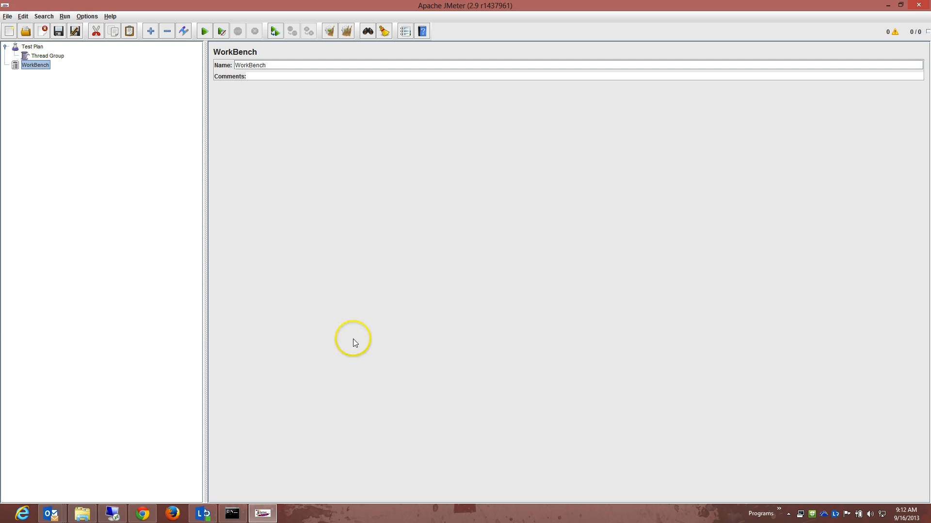
mouse_move(127, 285)
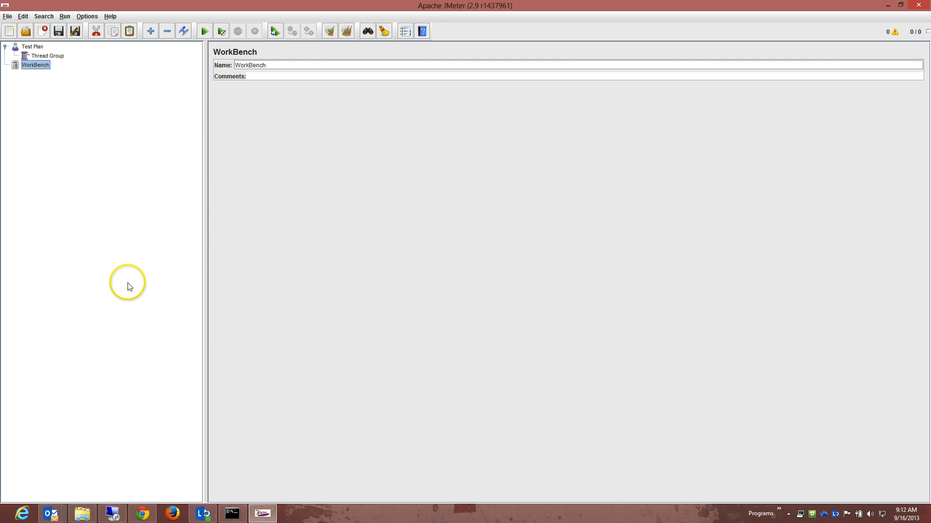
Step: Delete the Thread Group and add an HTTP Authorization Manager config element under Test Plan
right_click(43, 55)
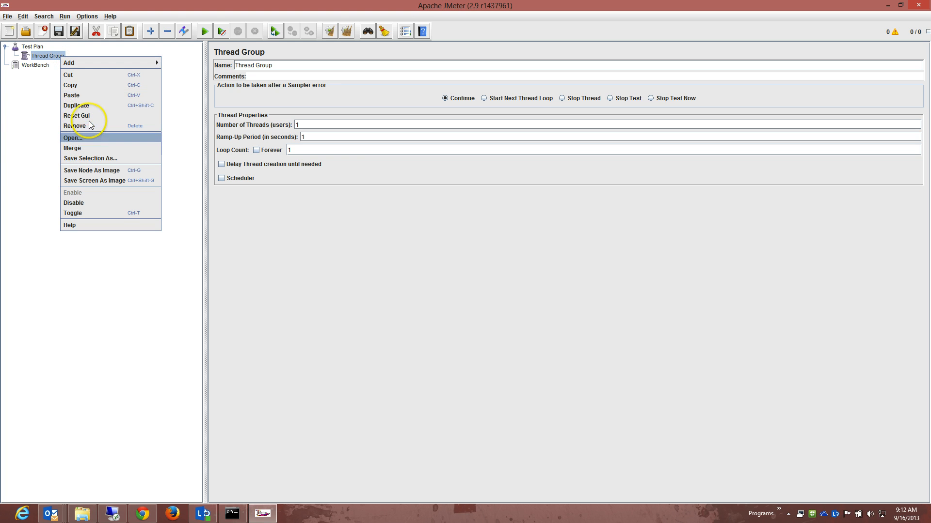
left_click(77, 126)
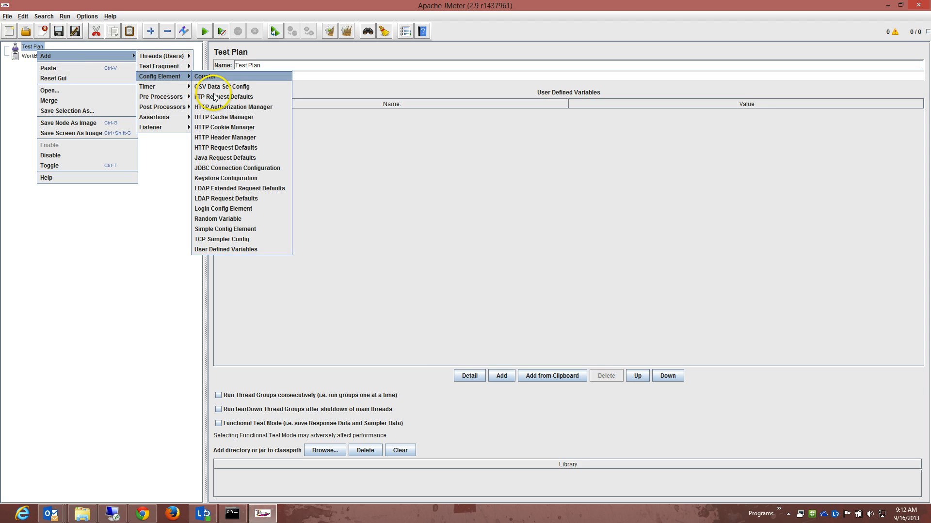
mouse_move(245, 123)
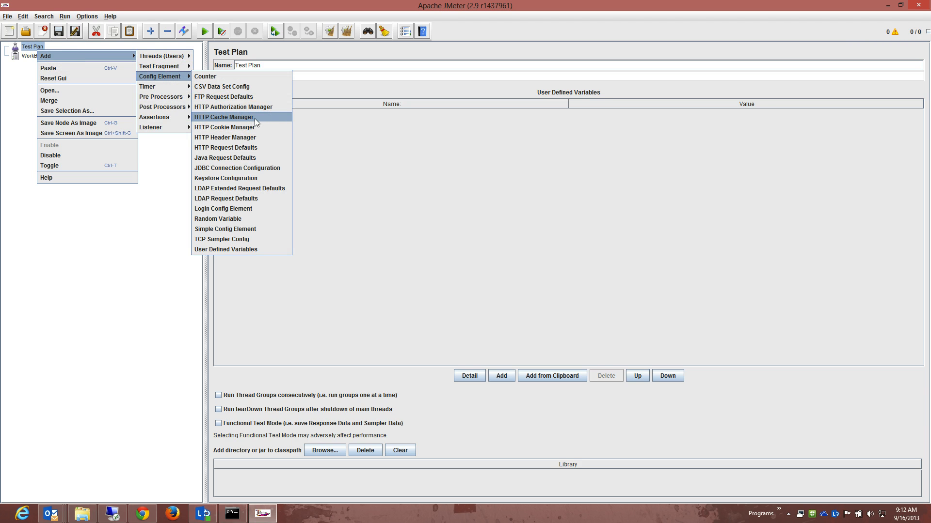
mouse_move(252, 126)
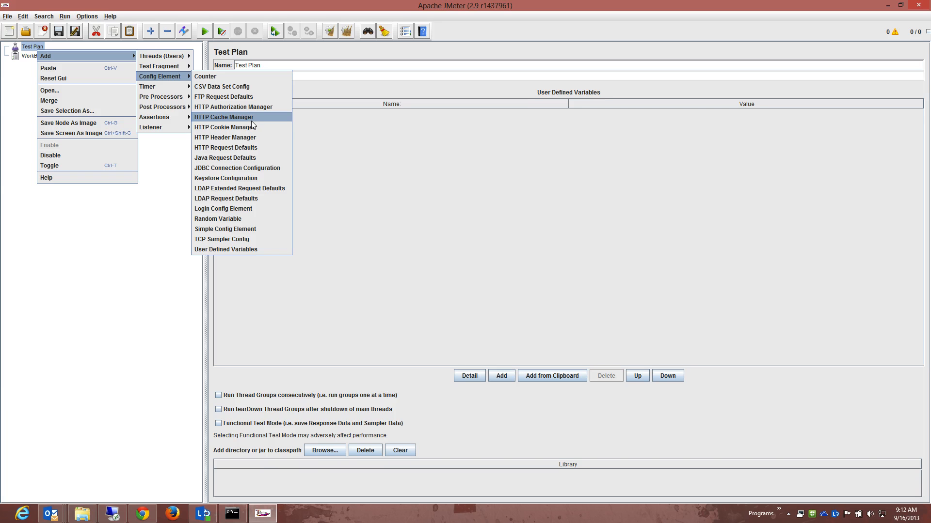
mouse_move(238, 138)
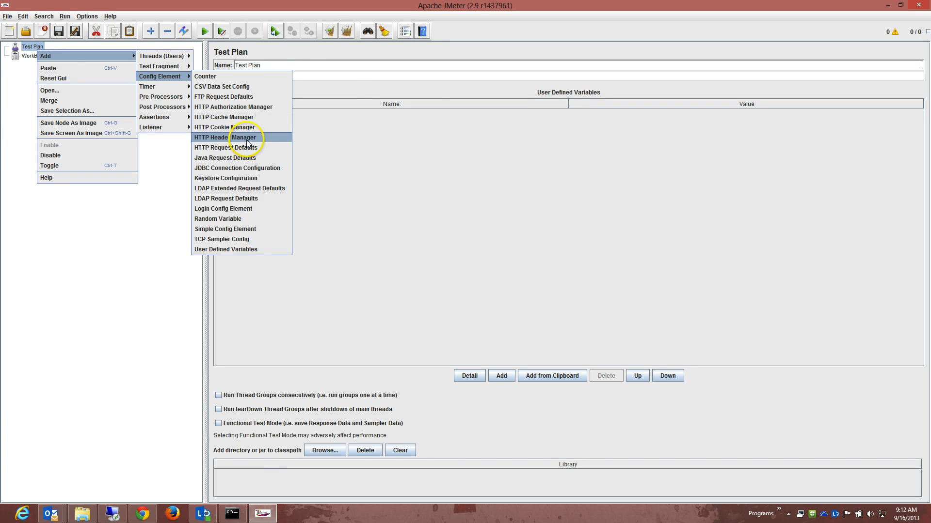
left_click(232, 107)
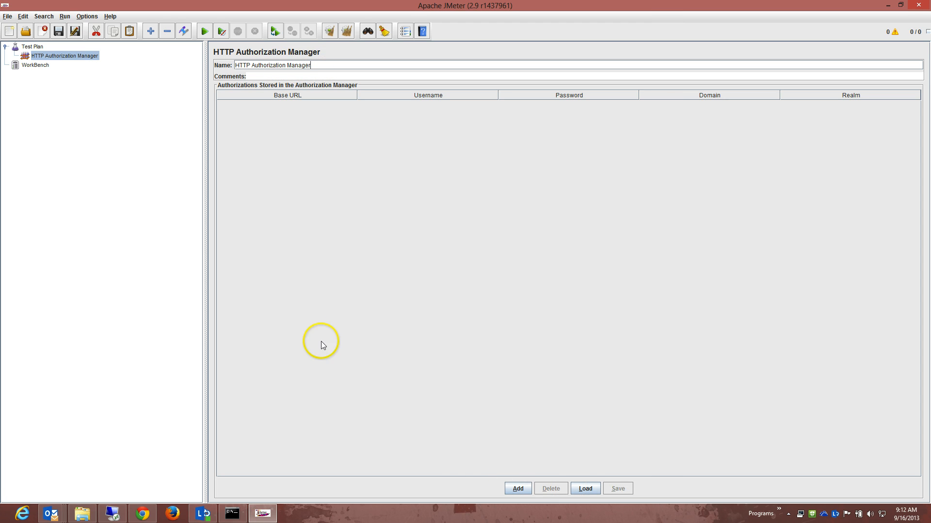
mouse_move(500, 342)
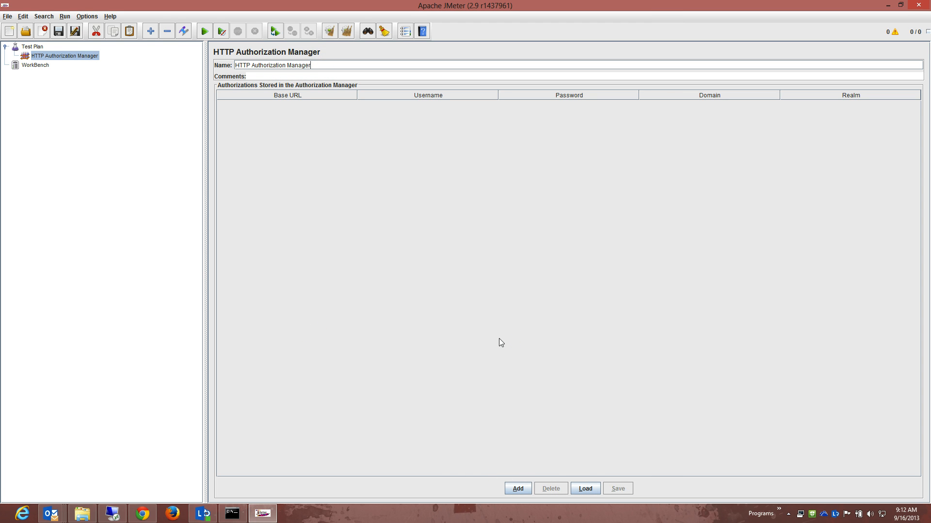
mouse_move(493, 325)
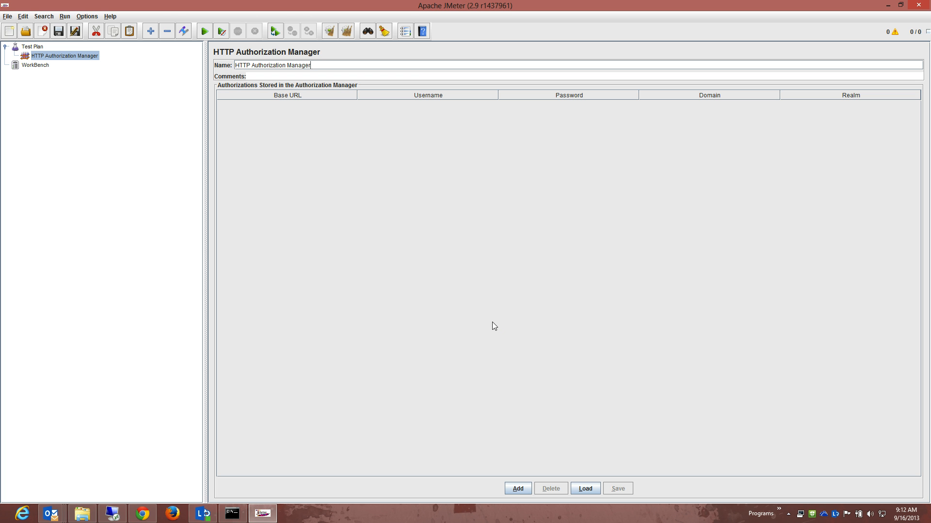
mouse_move(82, 80)
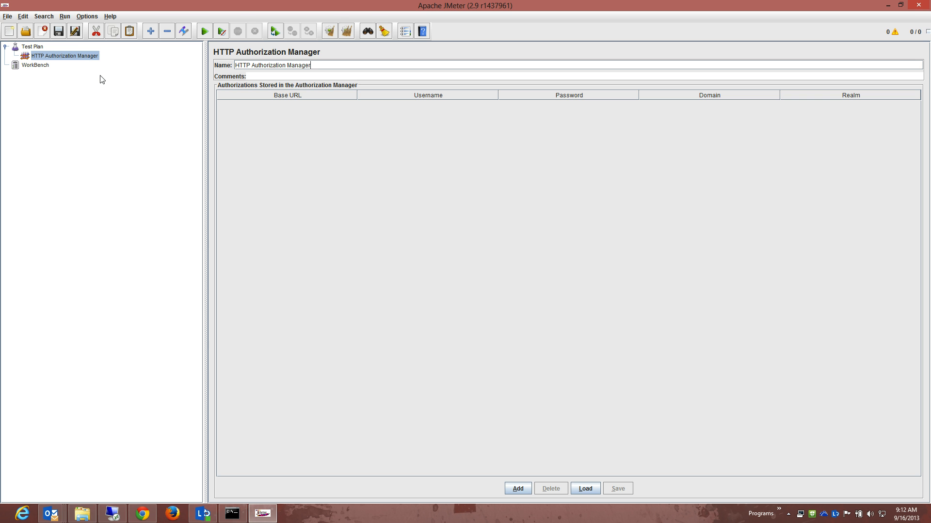
mouse_move(96, 9)
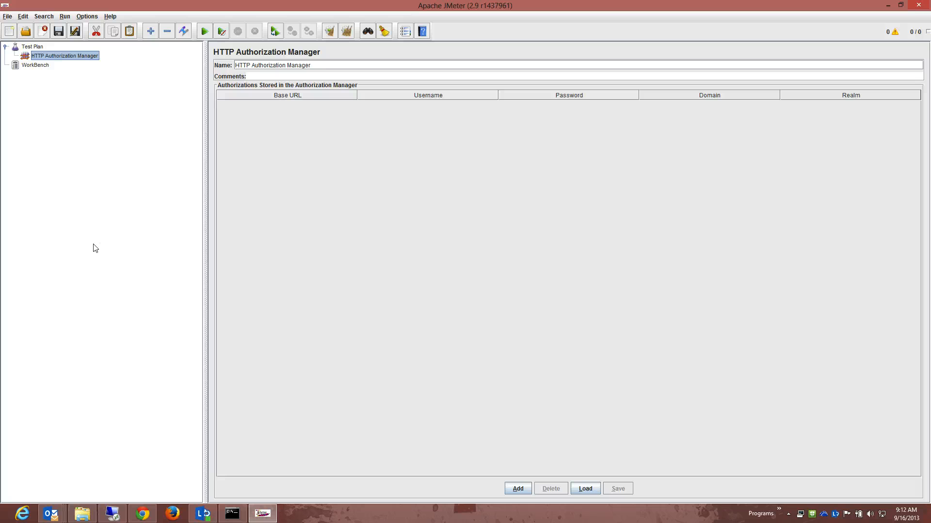
mouse_move(57, 186)
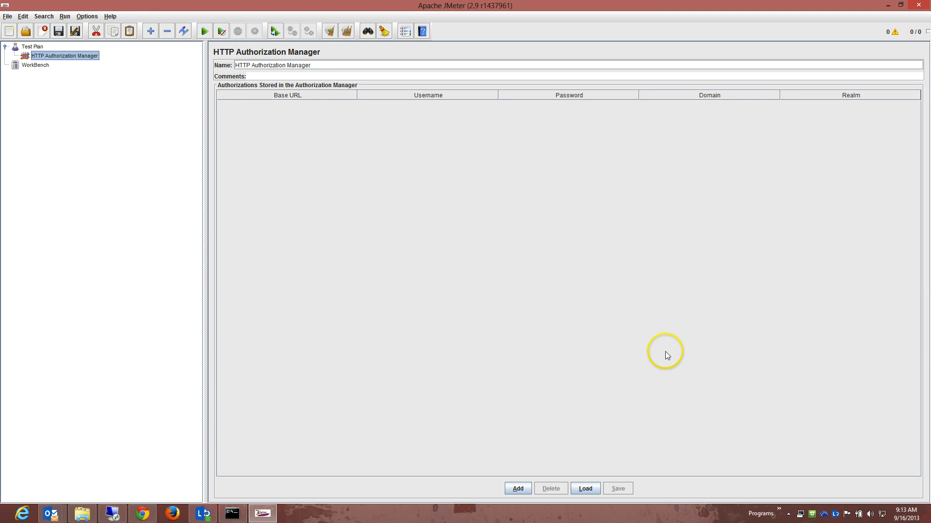
mouse_move(678, 336)
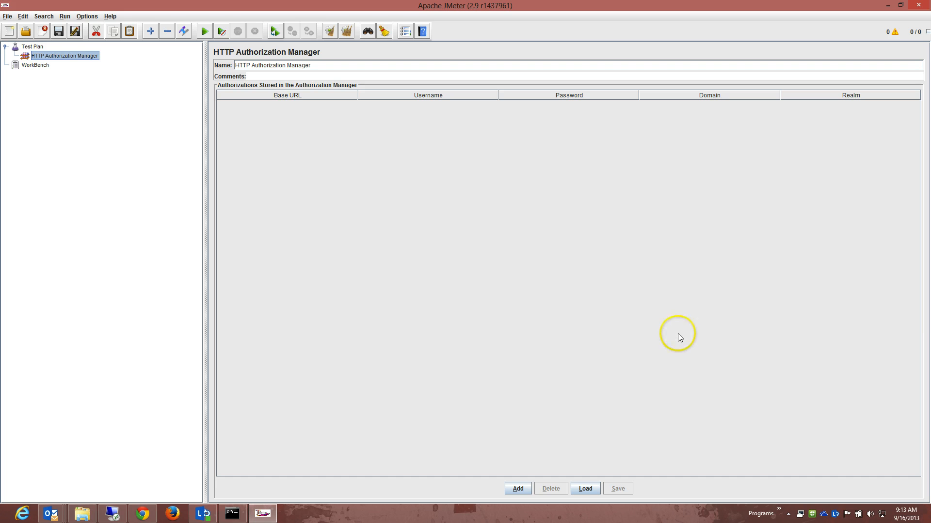
mouse_move(671, 325)
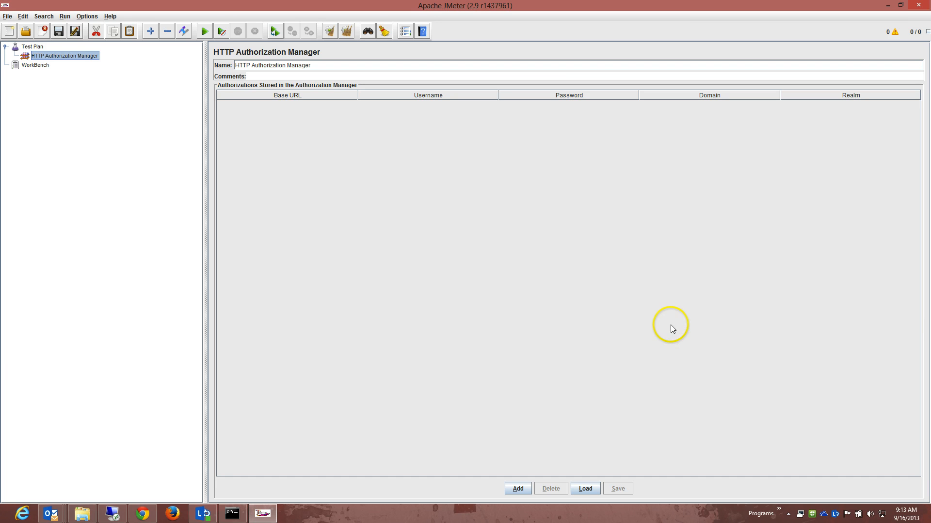
mouse_move(658, 230)
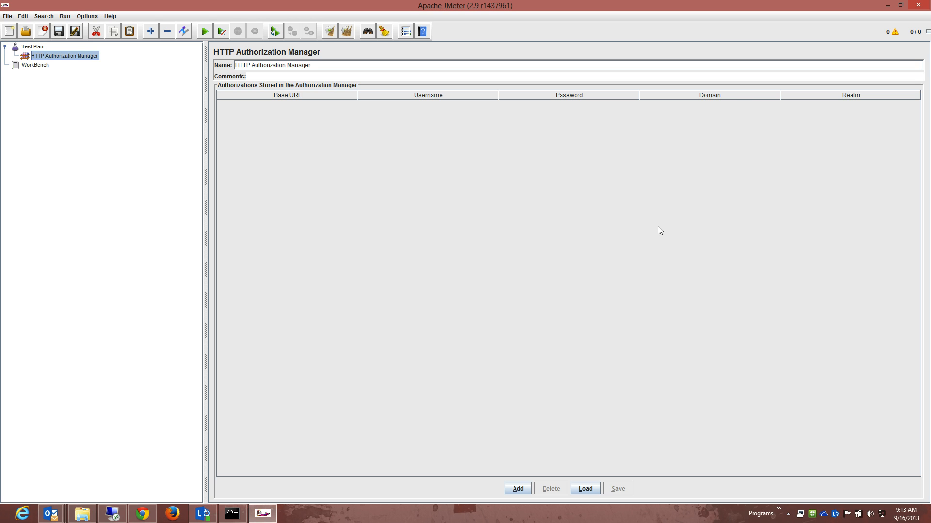